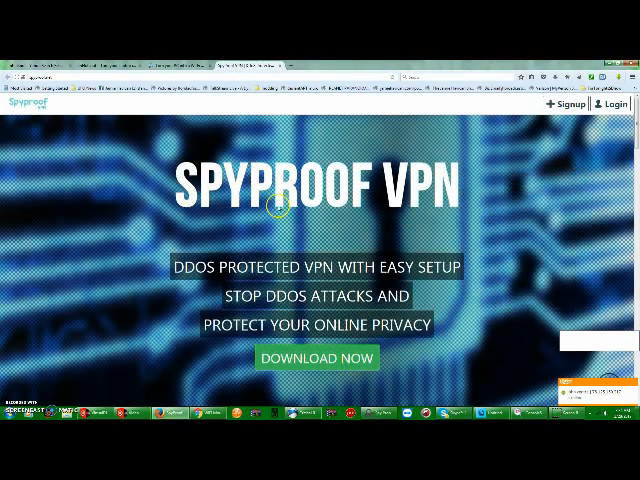
# Step: Scroll the Spyproof VPN homepage past supported devices to the four pricing plans
pyautogui.scroll(-3)
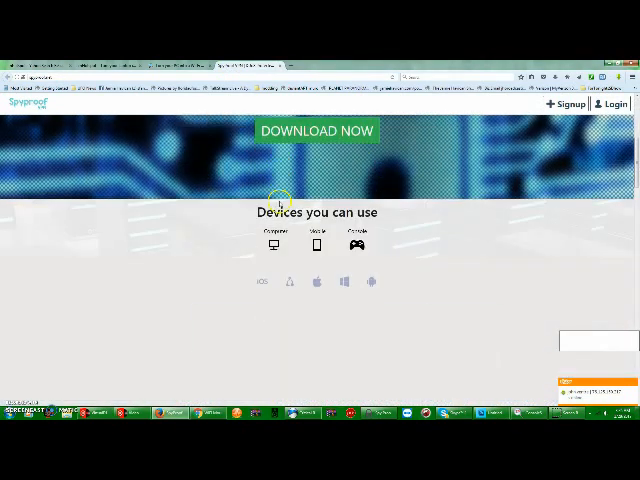
pyautogui.scroll(-3)
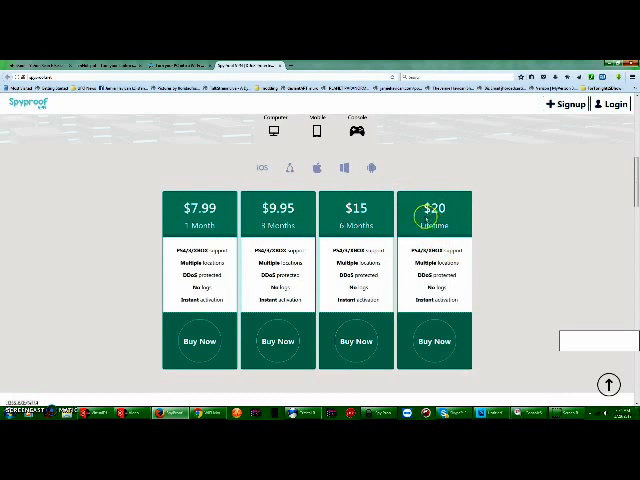
pyautogui.moveTo(118, 299)
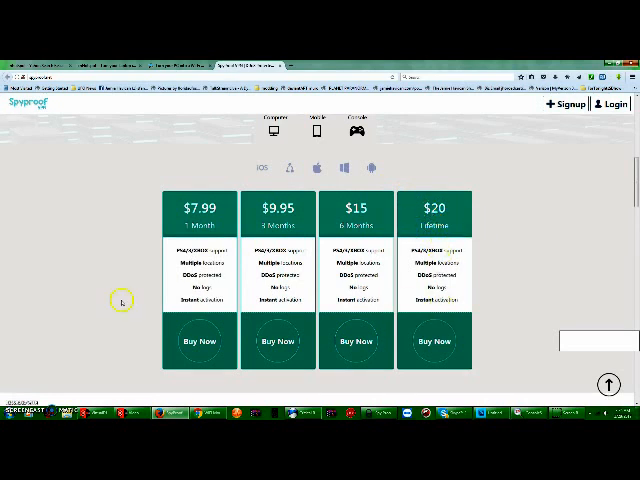
pyautogui.moveTo(600, 283)
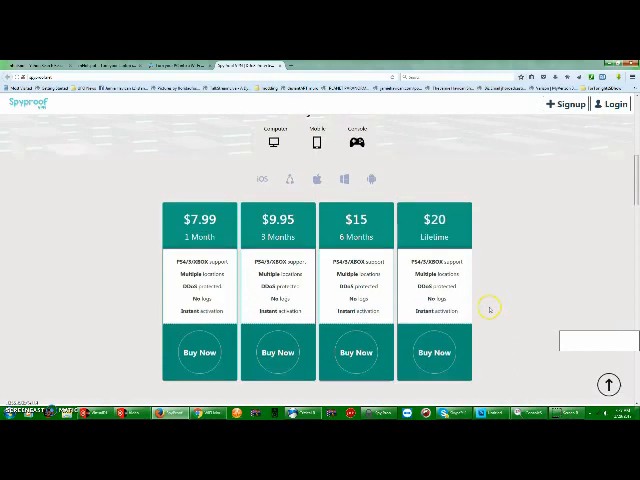
pyautogui.scroll(3)
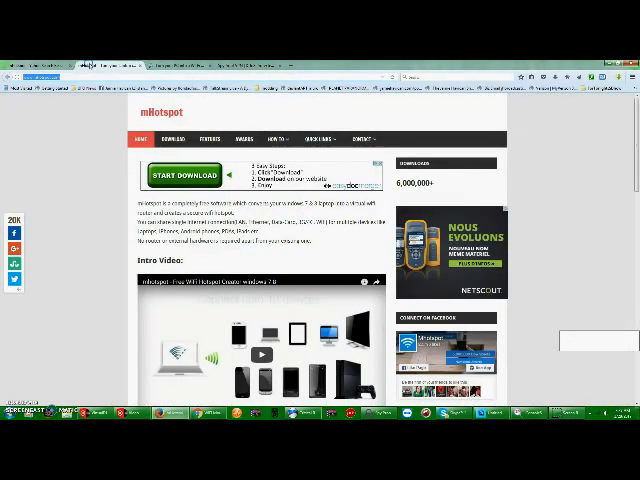
# Step: Scroll down the mHotspot download page toward the screenshots
pyautogui.scroll(-3)
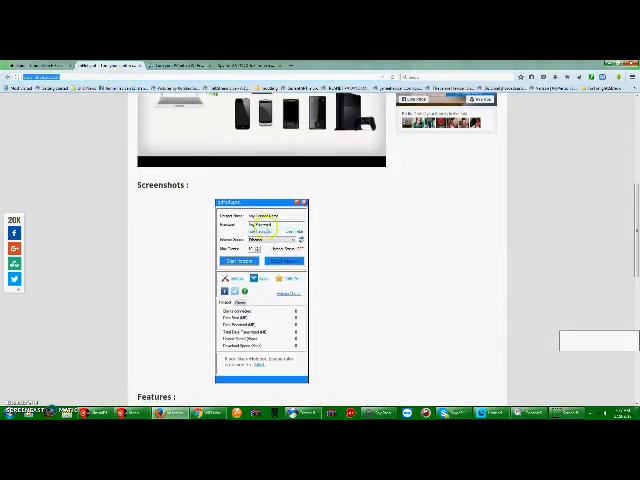
pyautogui.scroll(-3)
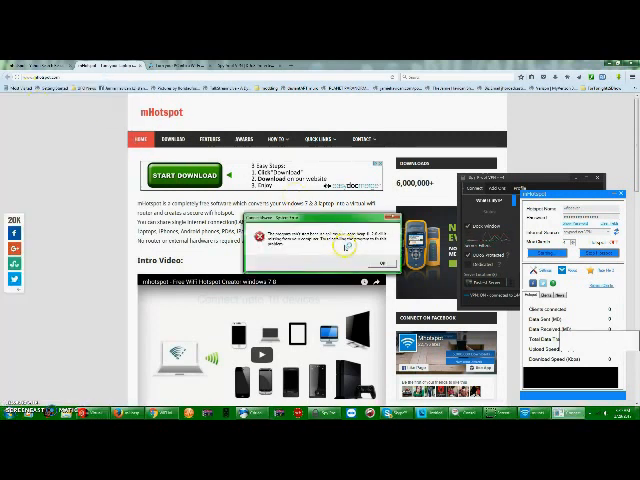
# Step: Close the error dialog with OK, leaving the mHotspot window open
pyautogui.click(383, 265)
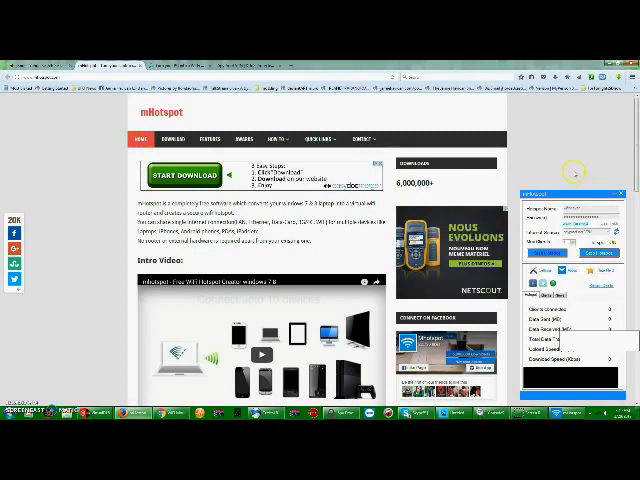
pyautogui.moveTo(568, 160)
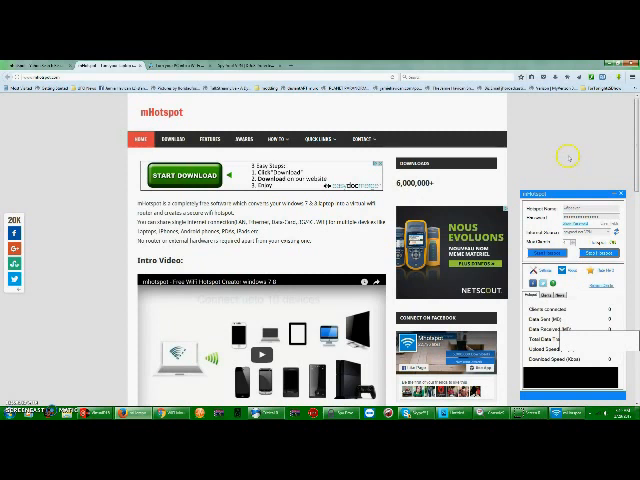
pyautogui.moveTo(567, 157)
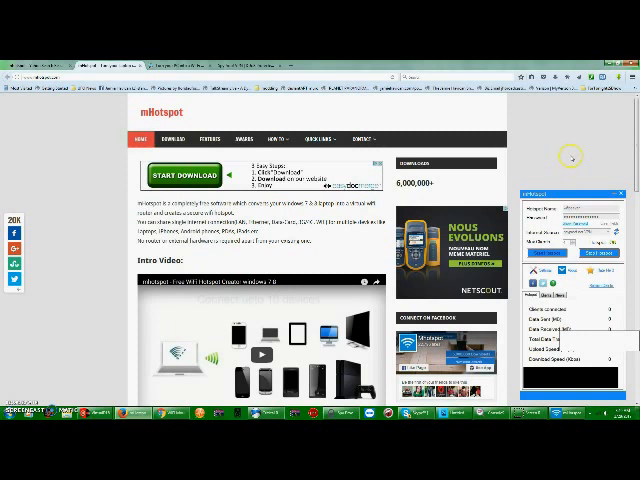